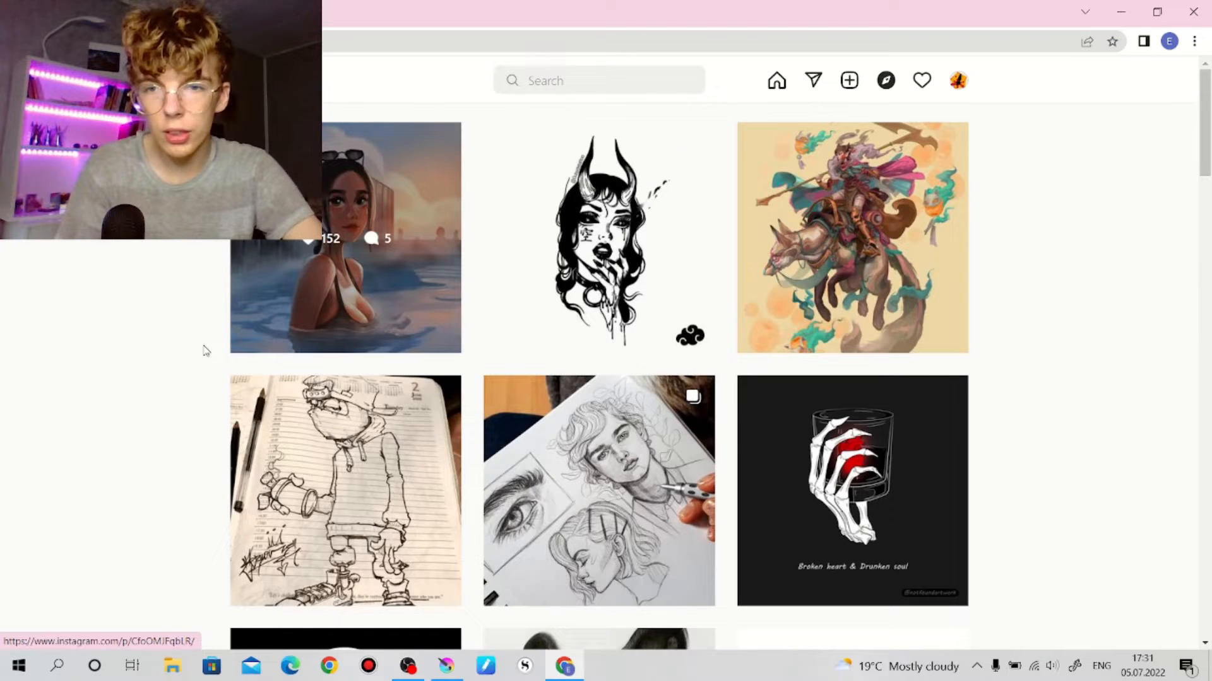
Step: Scroll down through the Explore feed and the artist's profile grid of art posts
scroll("down", 3)
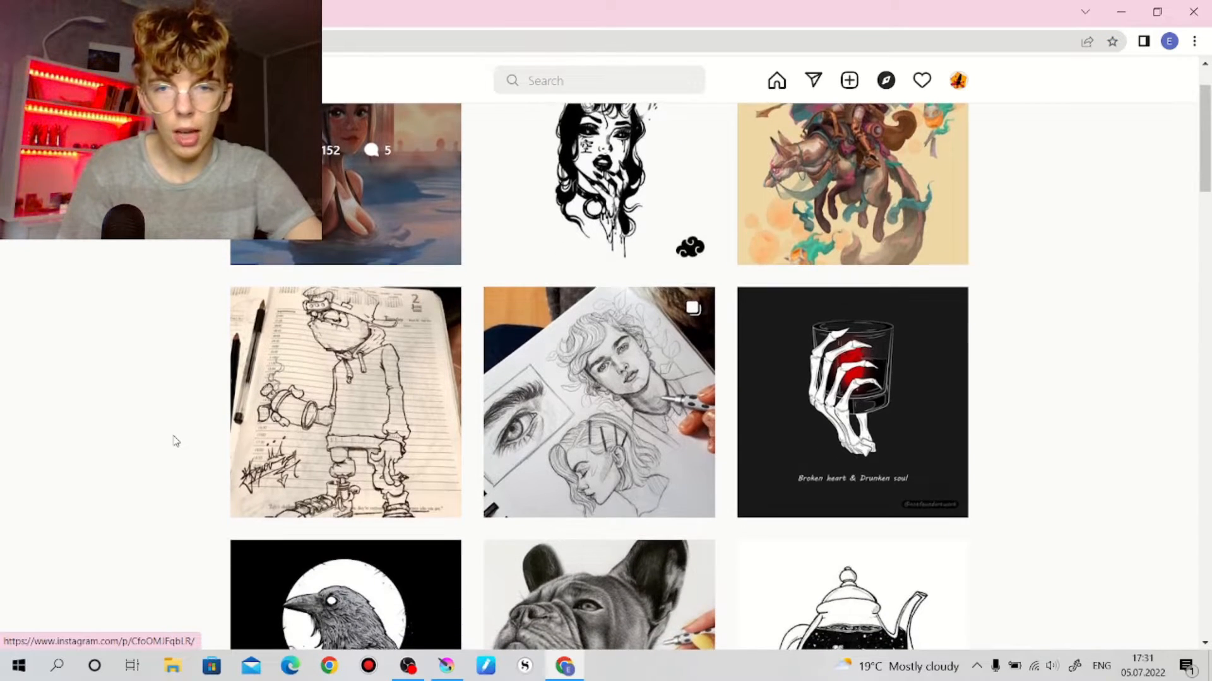
scroll("down", 3)
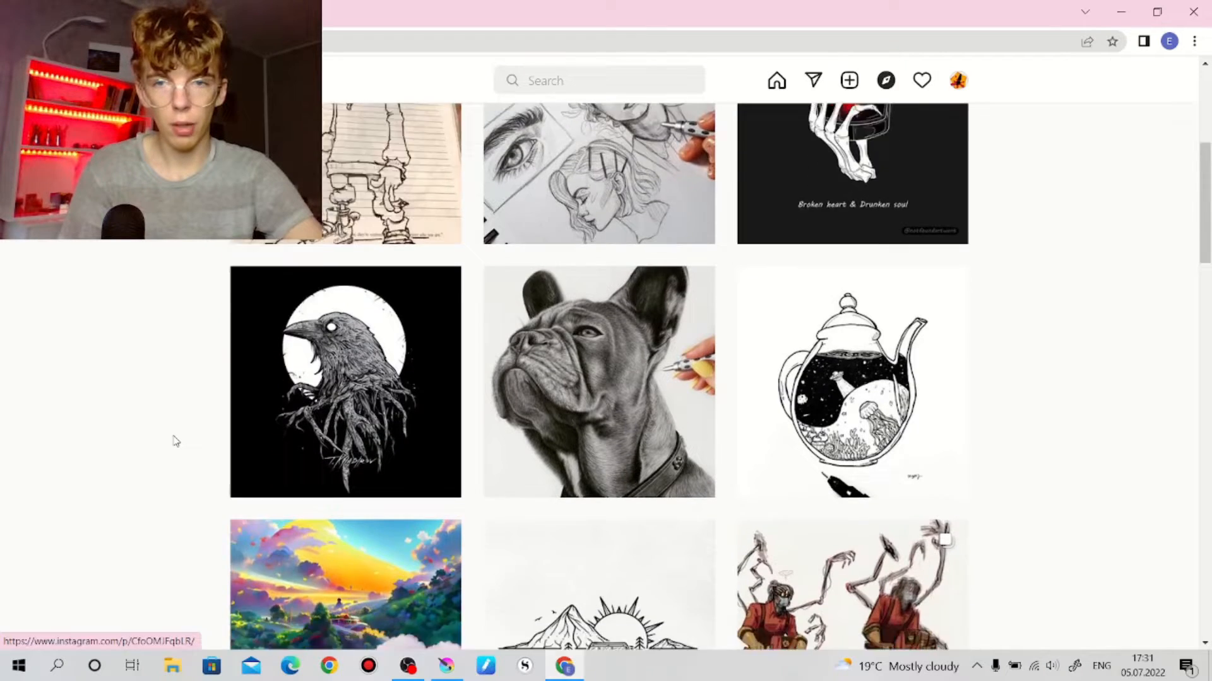
scroll("down", 3)
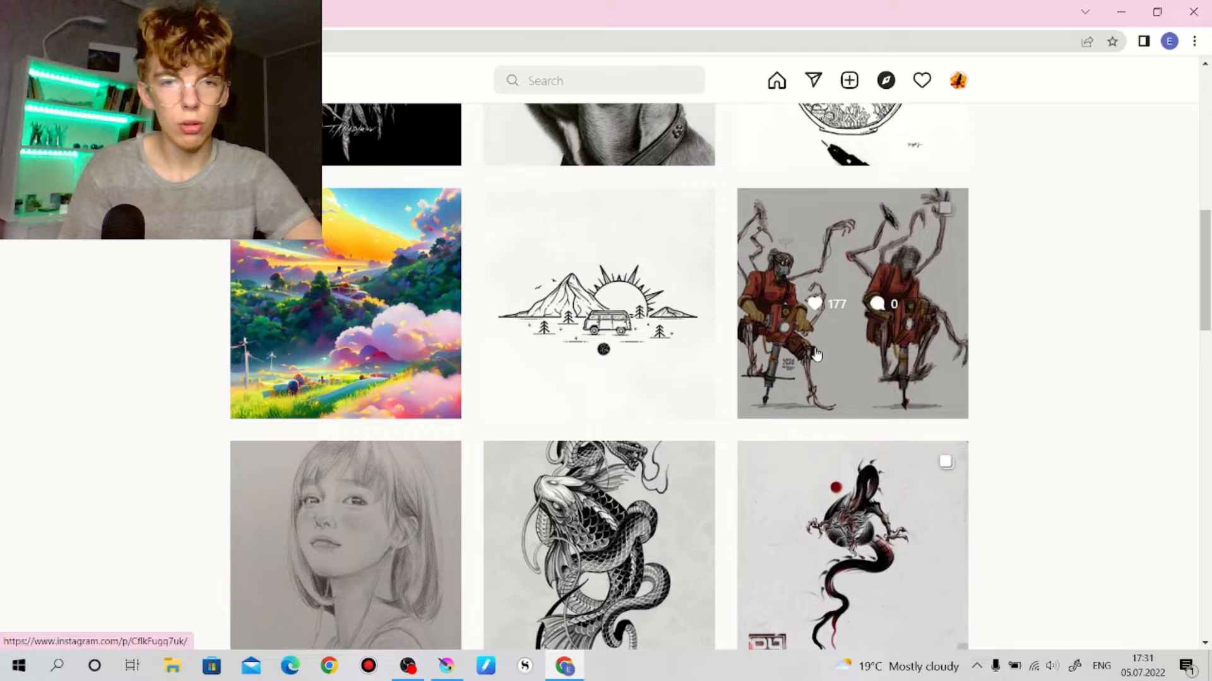
scroll("down", 3)
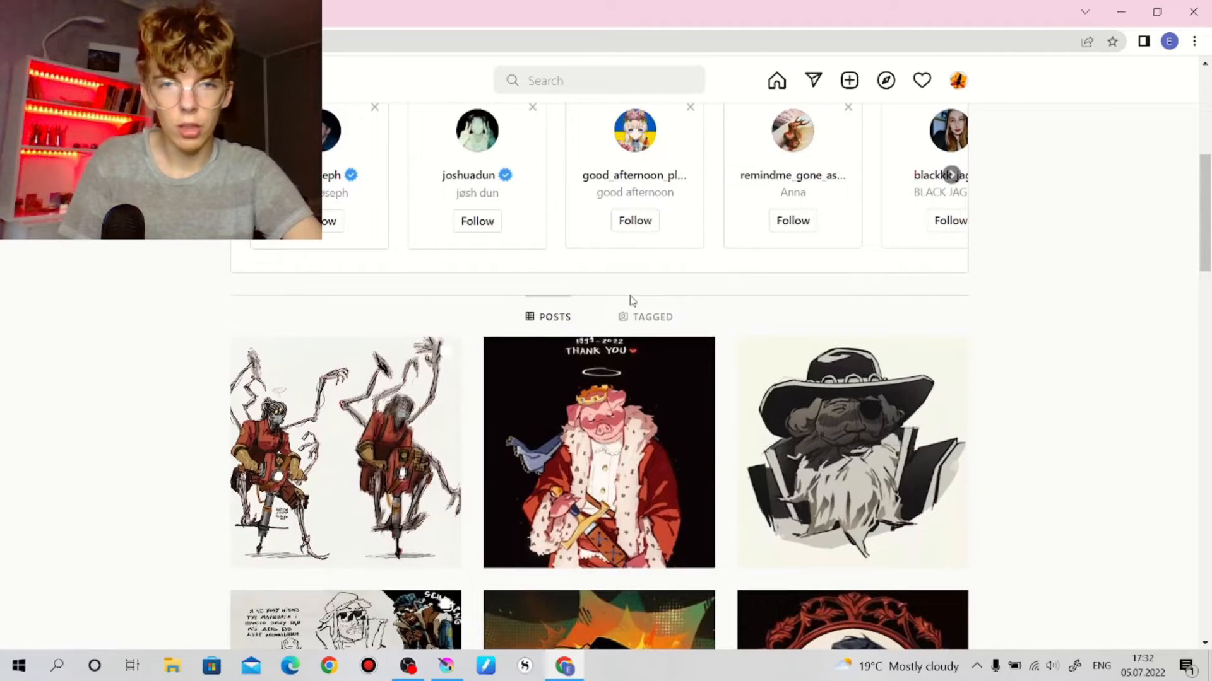
scroll("down", 3)
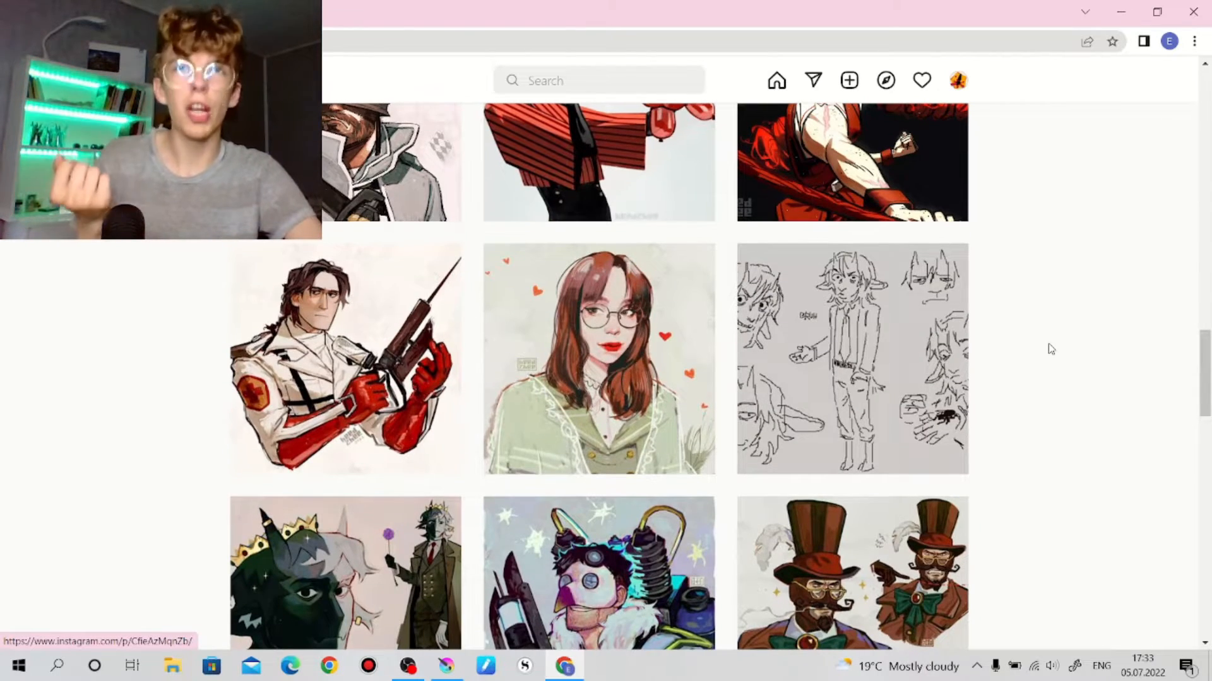
scroll("down", 3)
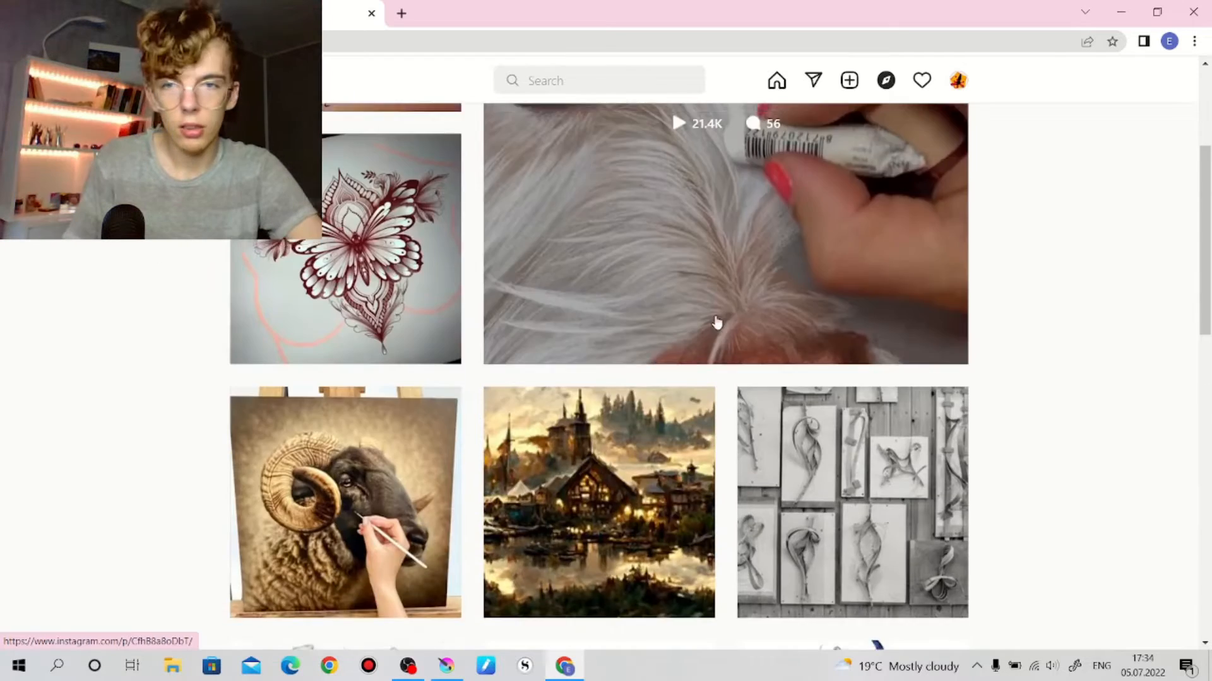
scroll("down", 3)
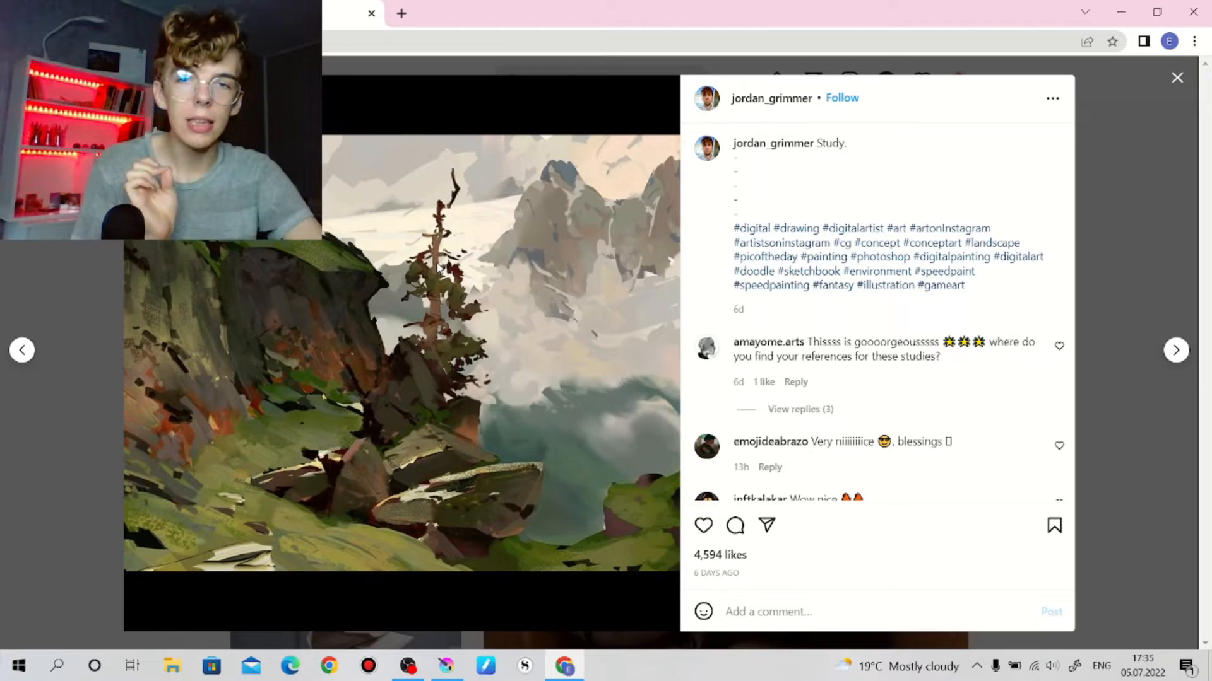
Step: Leave the landscape post and scroll further down the painter's profile grid
left_click(1176, 77)
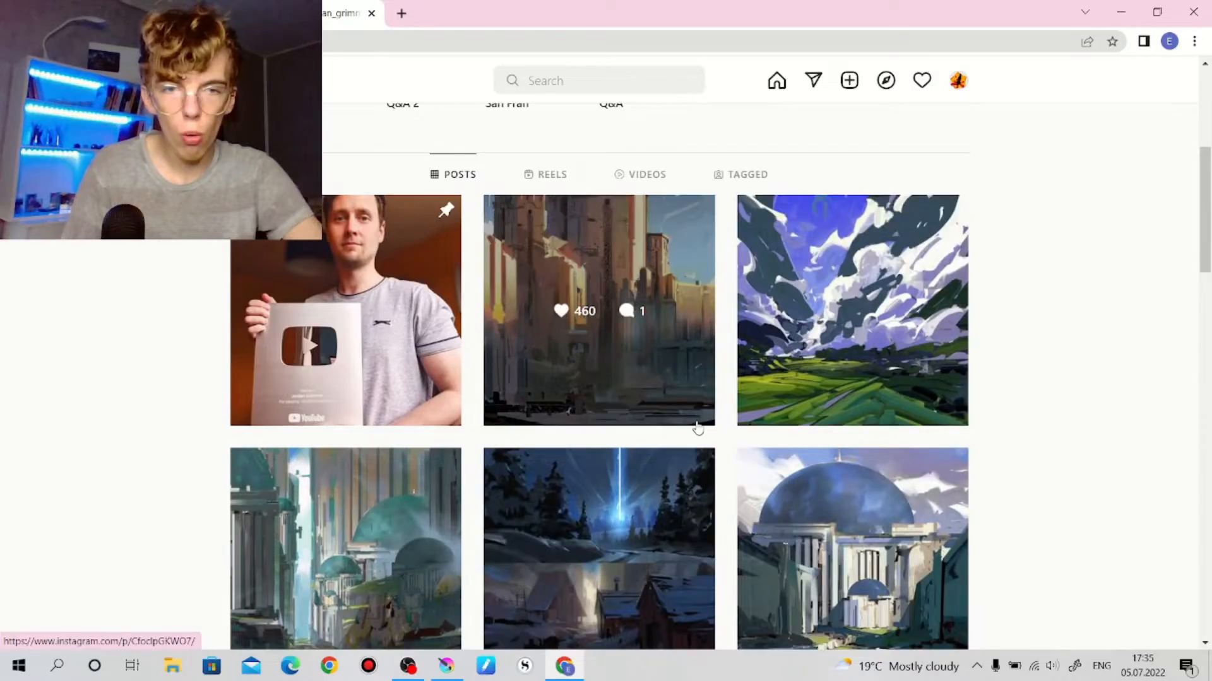
scroll("down", 3)
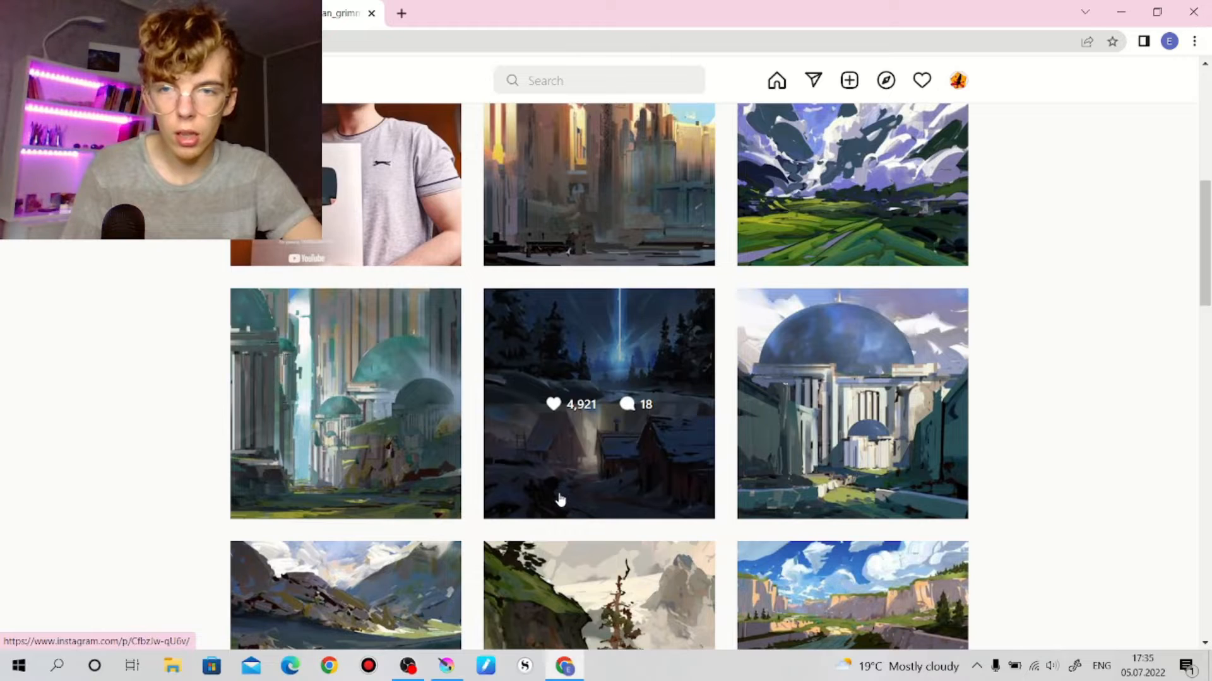
scroll("down", 3)
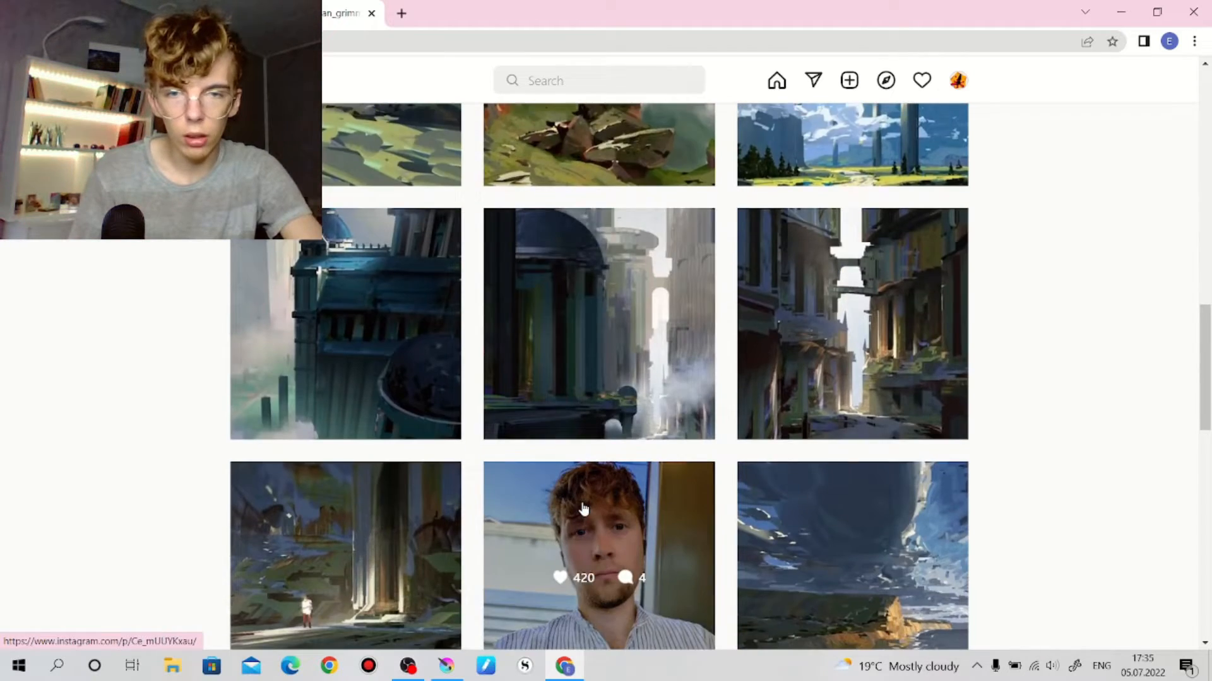
scroll("down", 3)
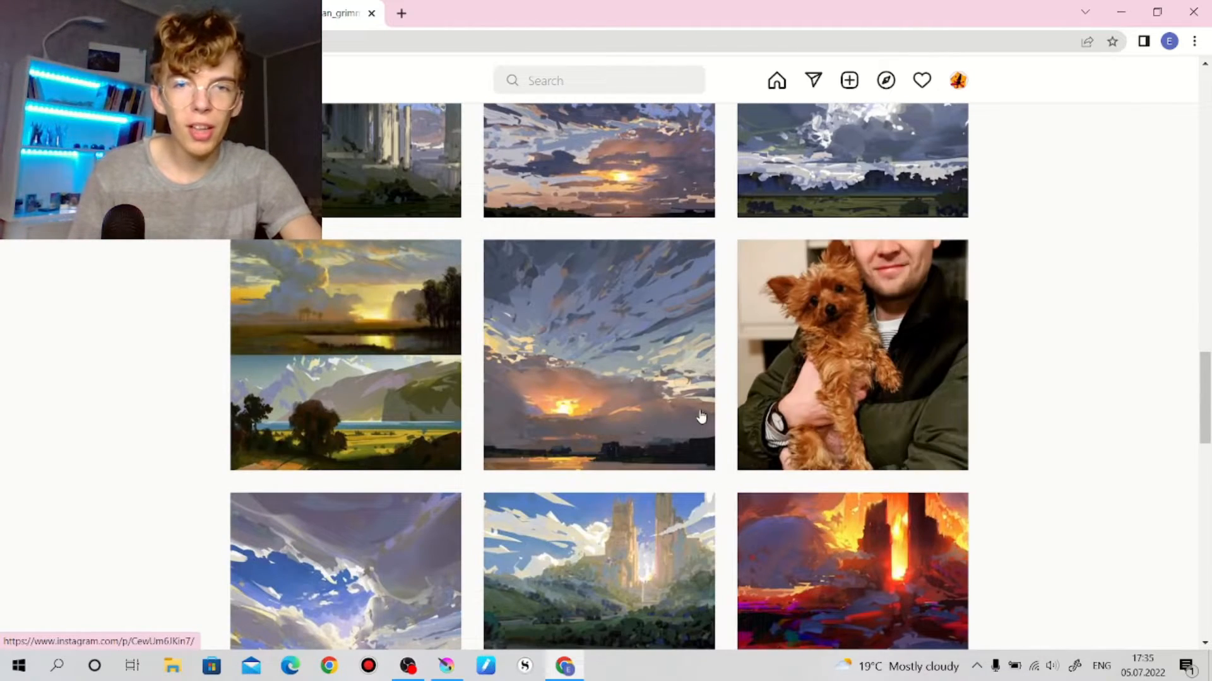
scroll("down", 3)
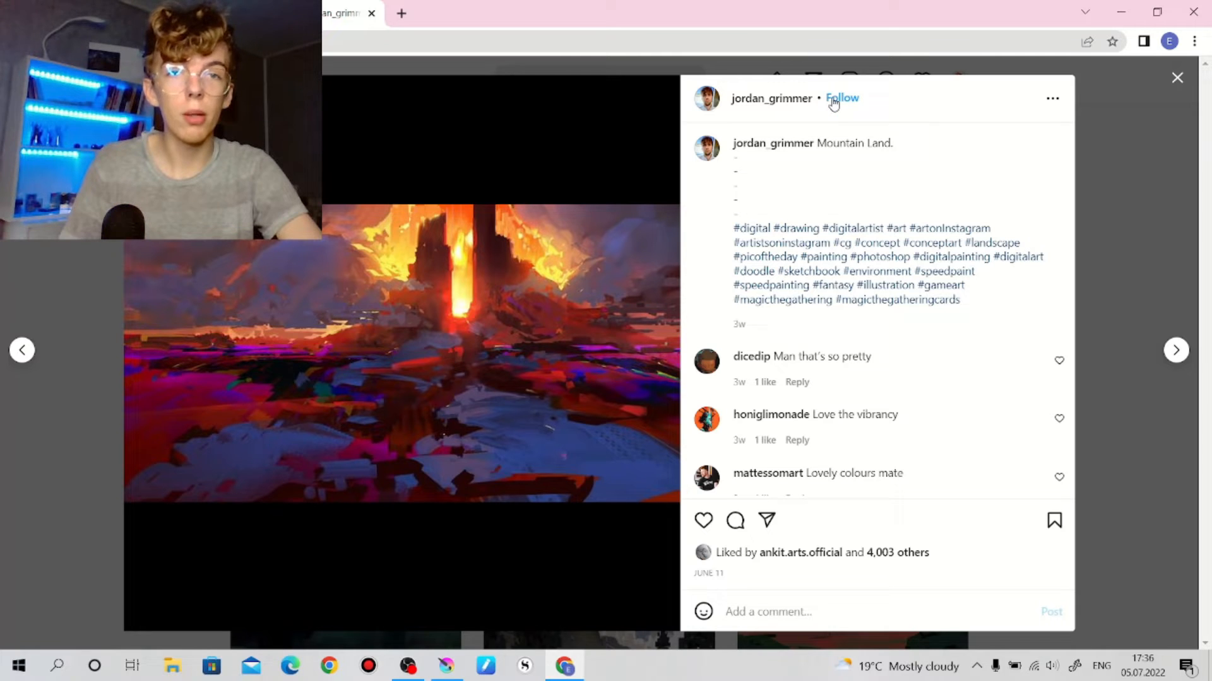
Step: Follow the landscape painter's account and close the #digitalart hashtag tab
left_click(843, 99)
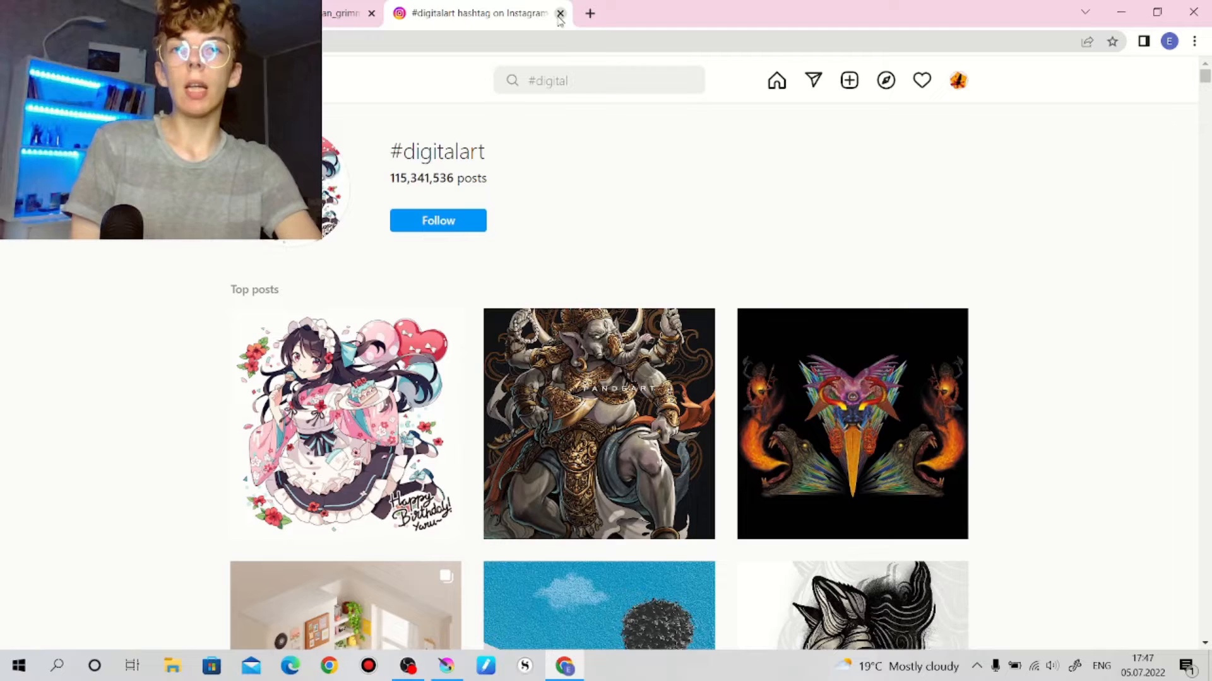
left_click(558, 13)
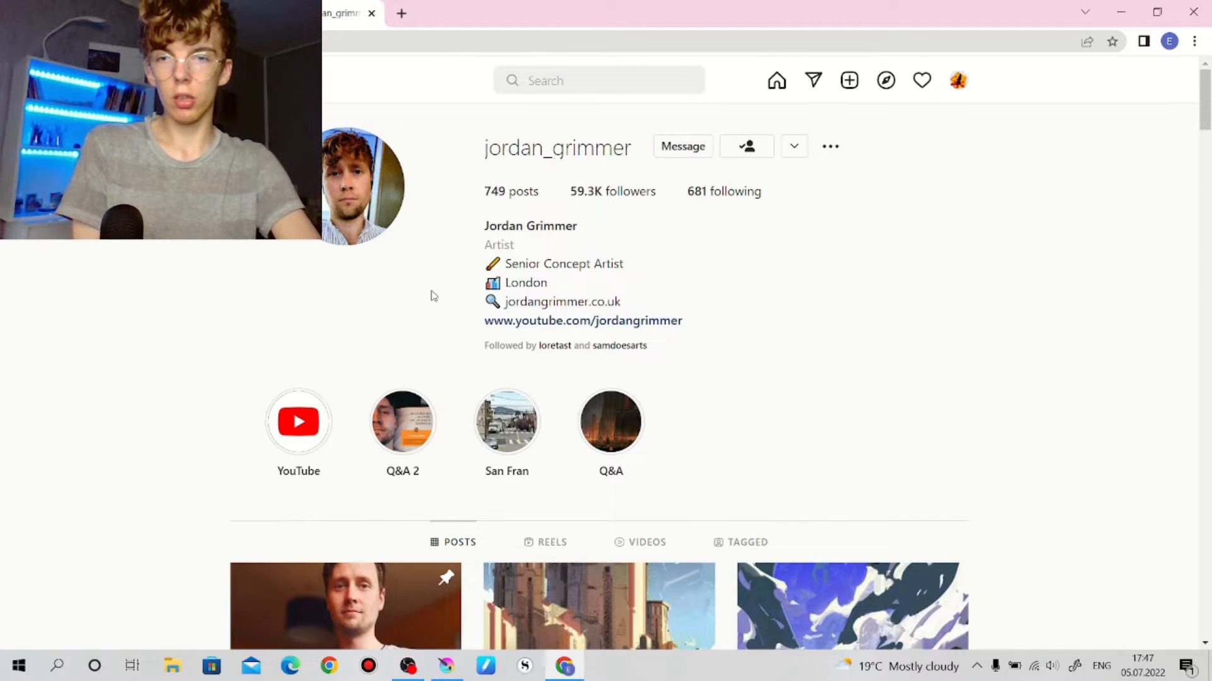
scroll("down", 3)
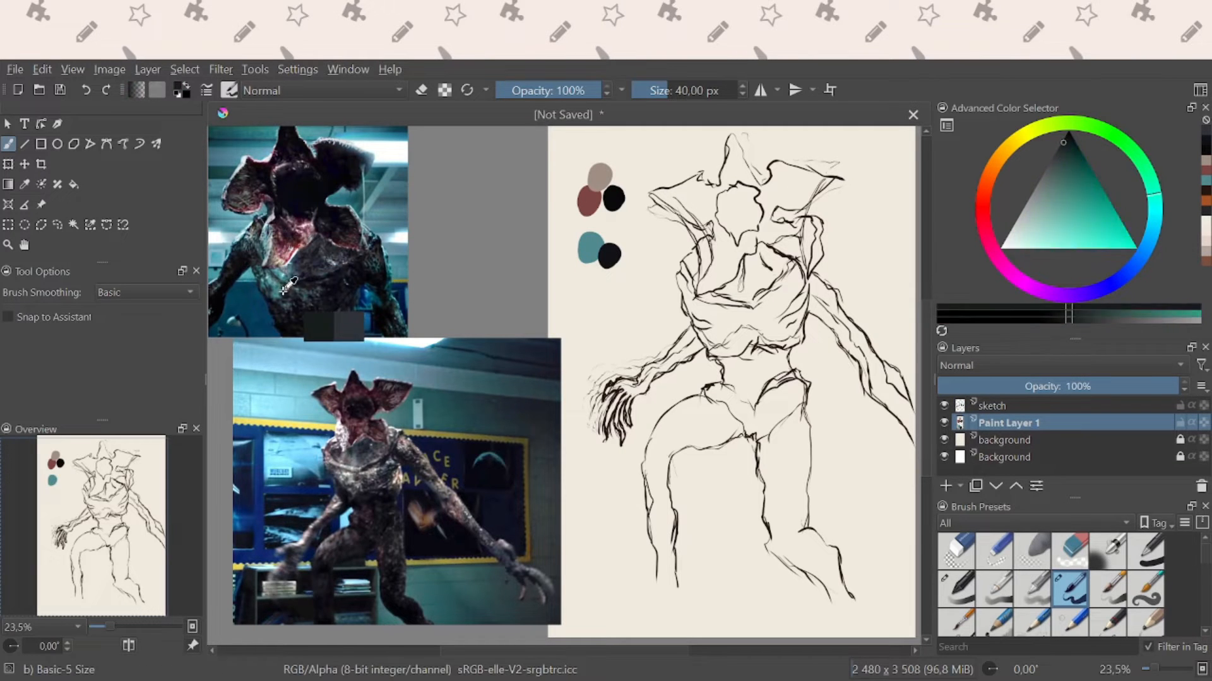
Step: Choose the Expressive Textured Tilt brush preset for blocking in the teal body
left_click(607, 151)
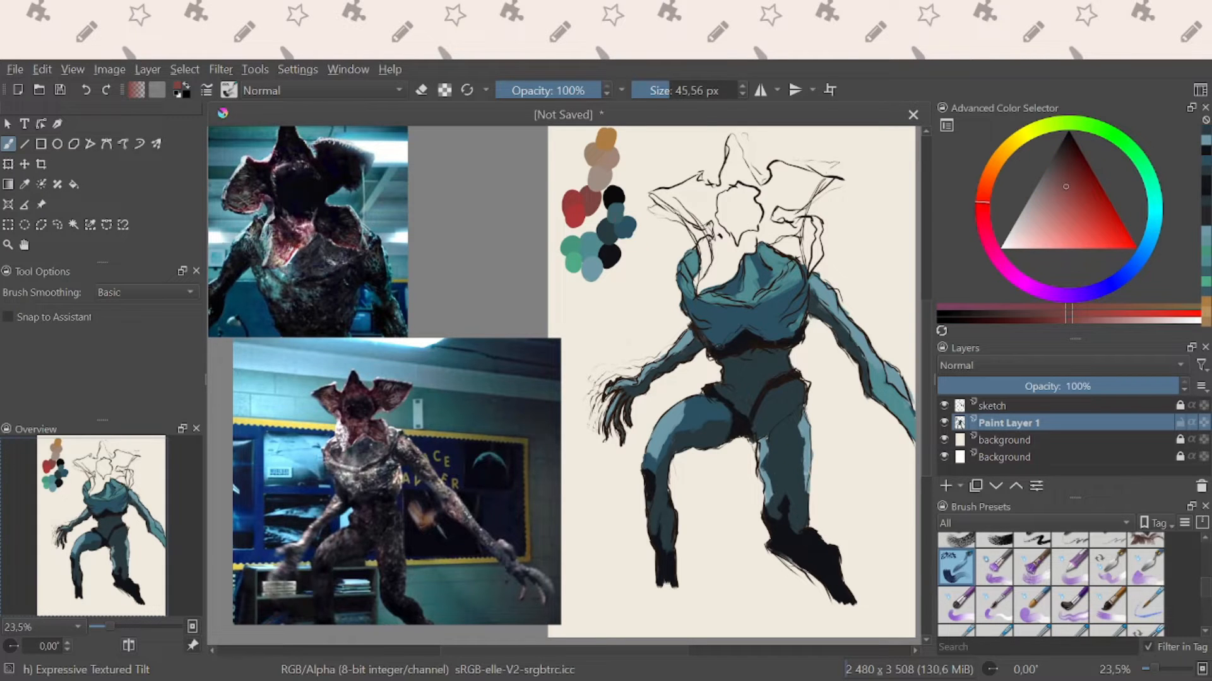
Step: Paint reddish-brown strokes over the head petals and further strokes on the figure
left_click_drag(727, 178, 757, 232)
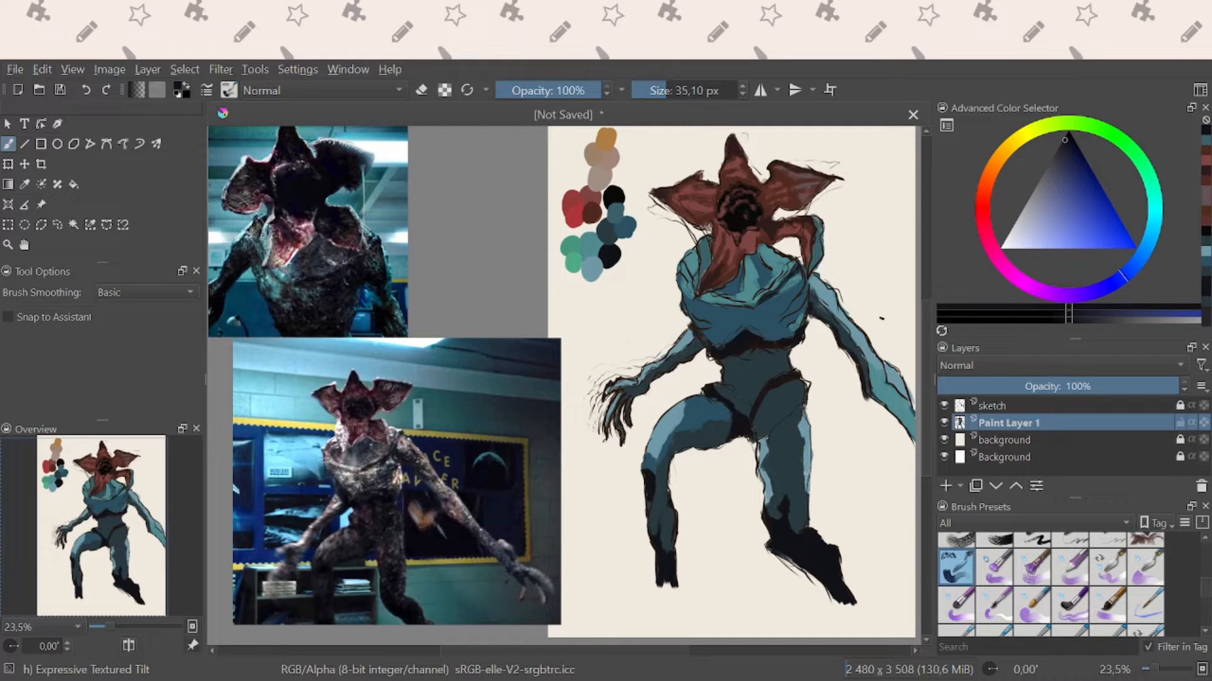
left_click_drag(742, 356, 804, 401)
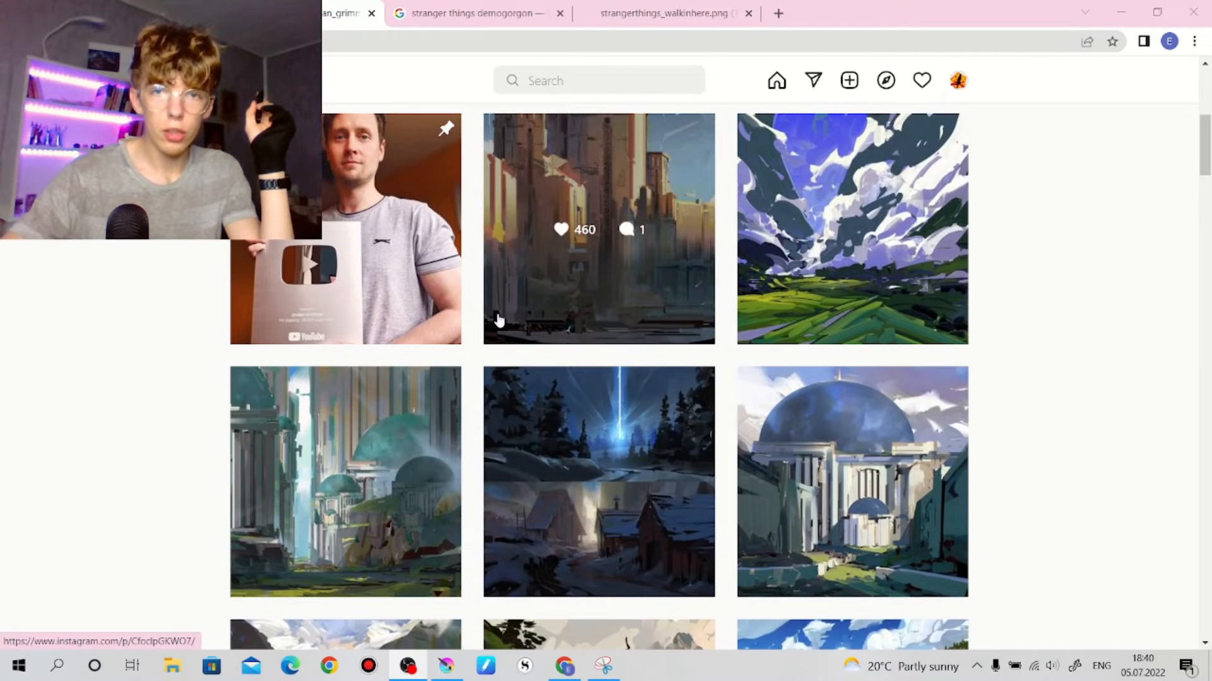
Step: View the green mountain valley 'Rough study.' post from the profile grid, then close it
scroll("down", 3)
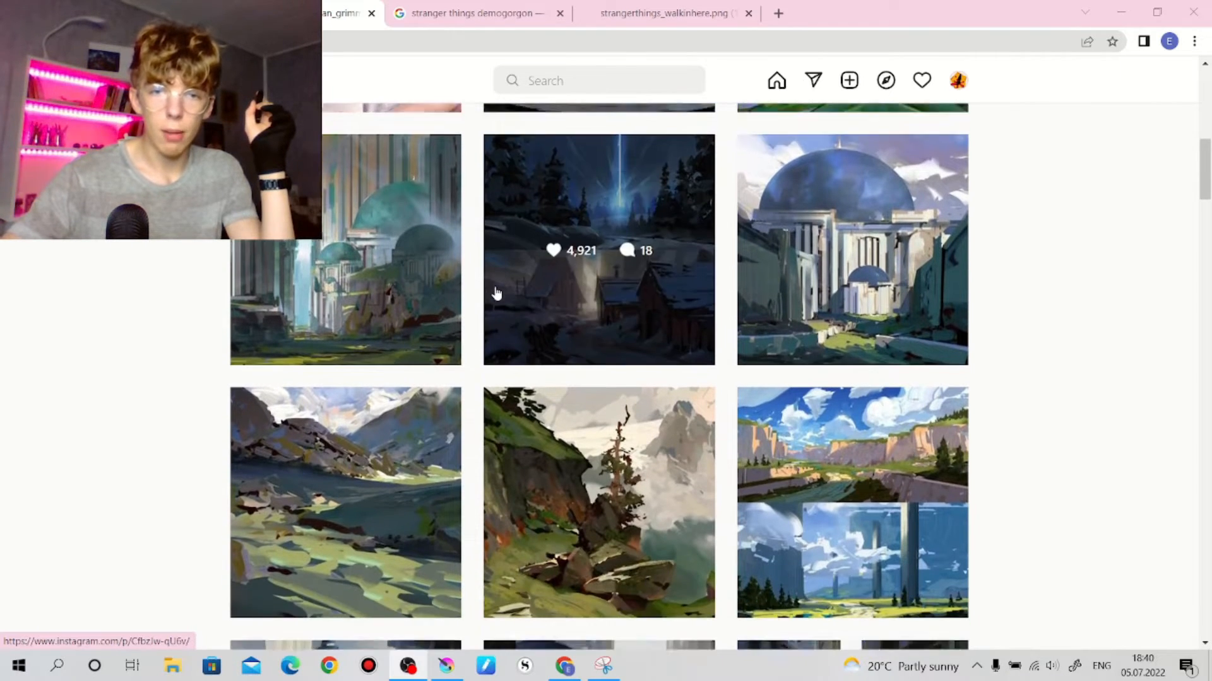
left_click(598, 249)
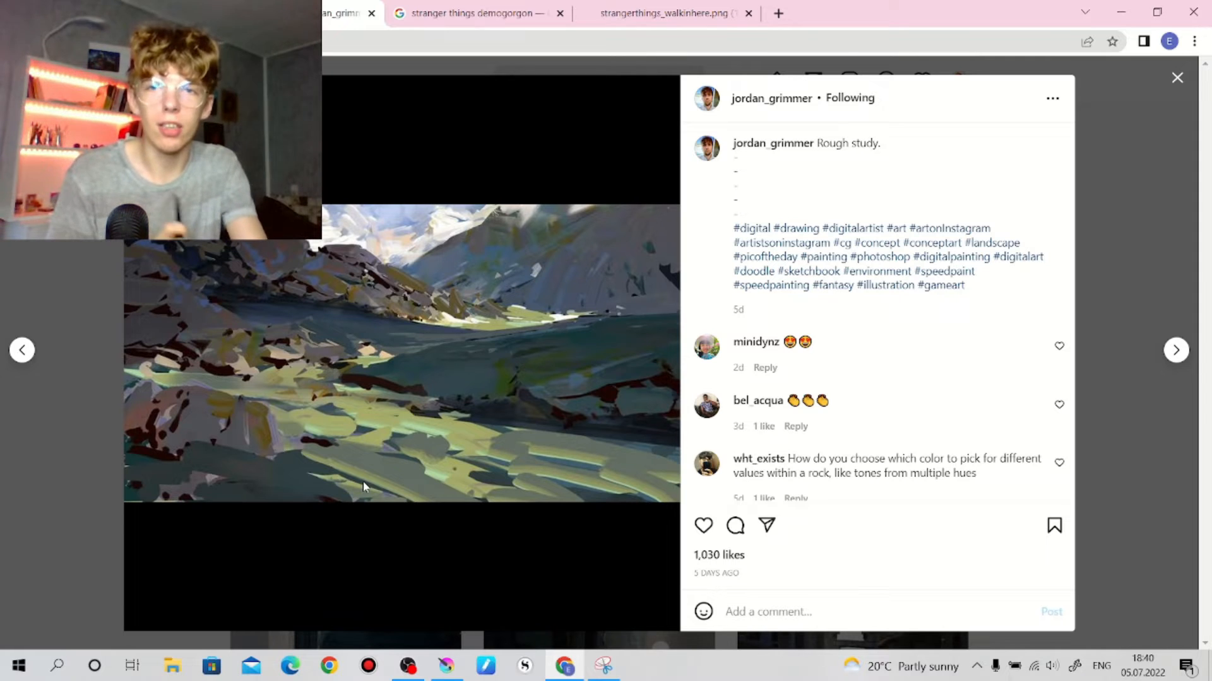
left_click(1176, 78)
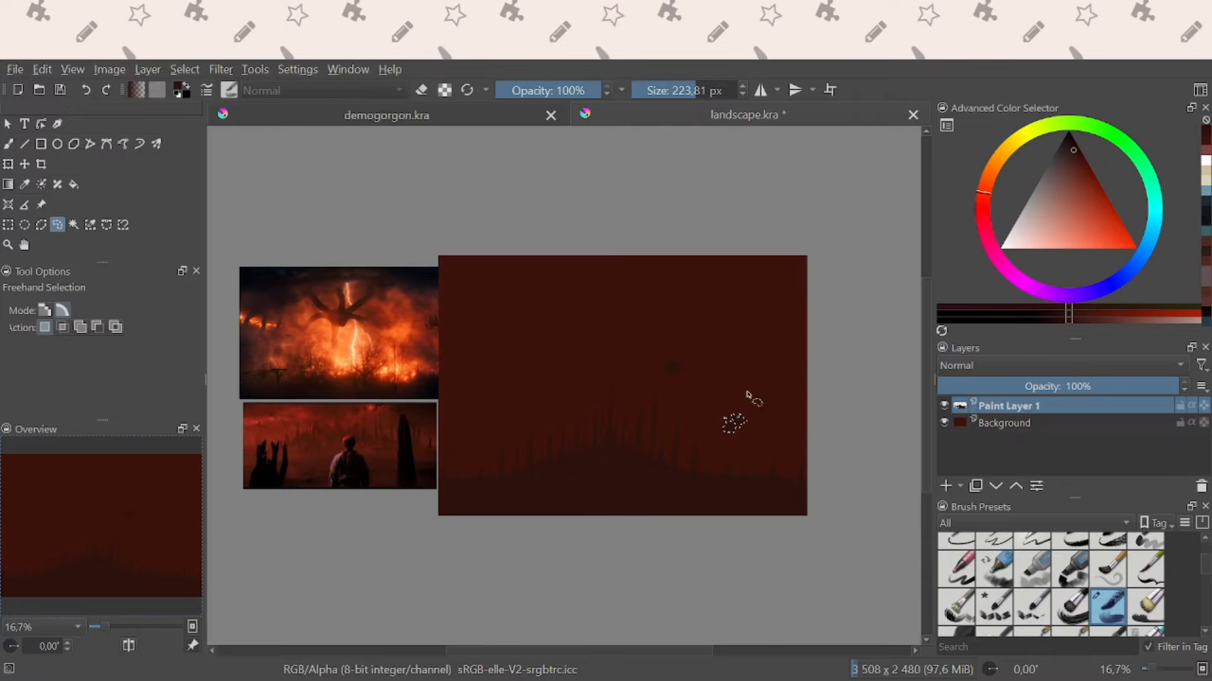
Step: Add a new silhouette layer and paint a glowing red band across the sky
left_click(41, 203)
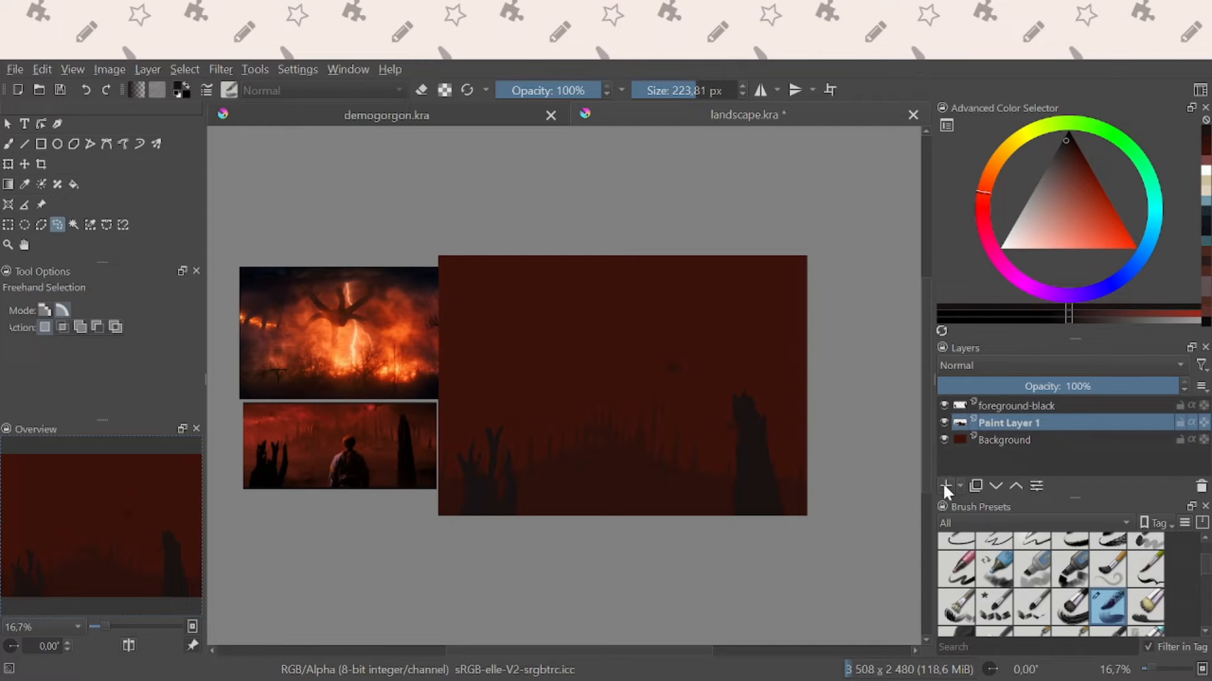
left_click(943, 487)
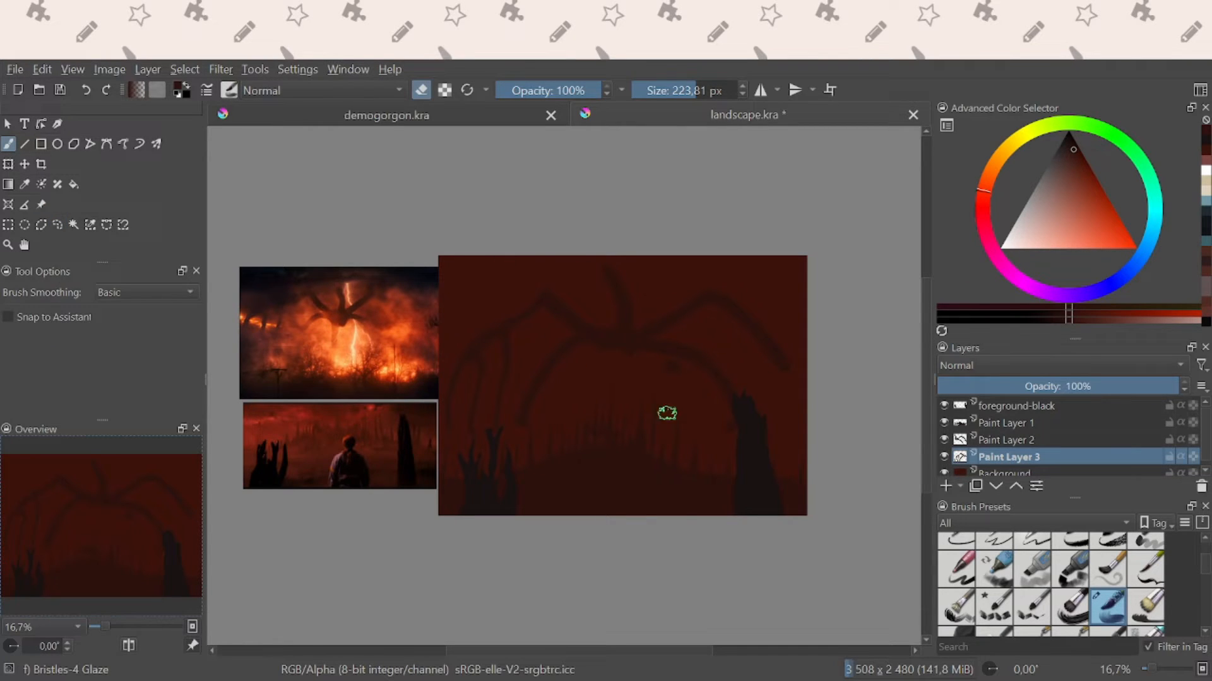
left_click(1004, 439)
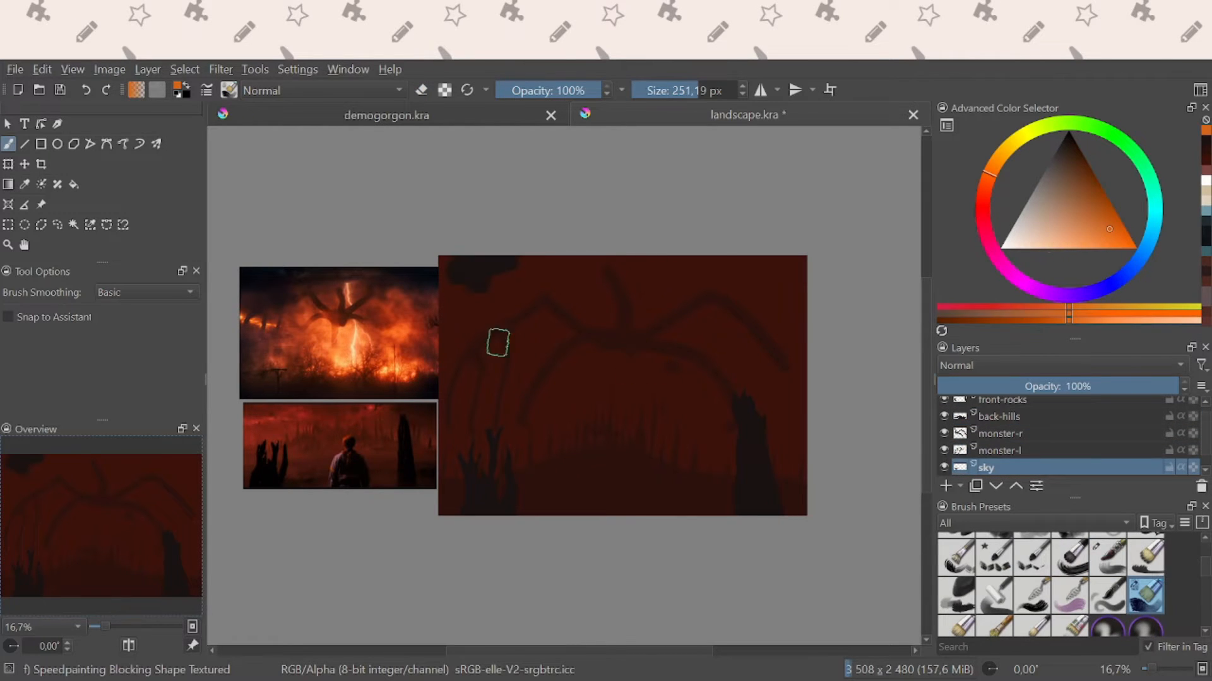
left_click_drag(498, 344, 531, 395)
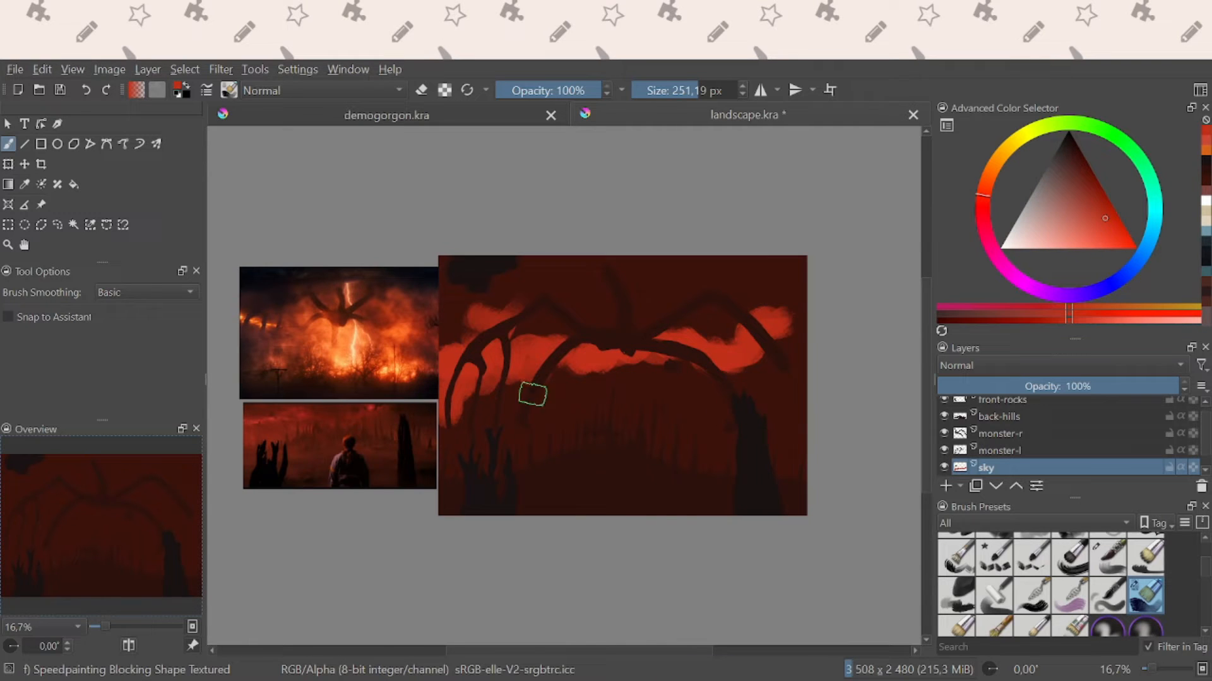
Step: Spread glowing red mist through the sky, add a layer and pick Freehand Selection for foreground shapes
left_click_drag(533, 393, 615, 368)
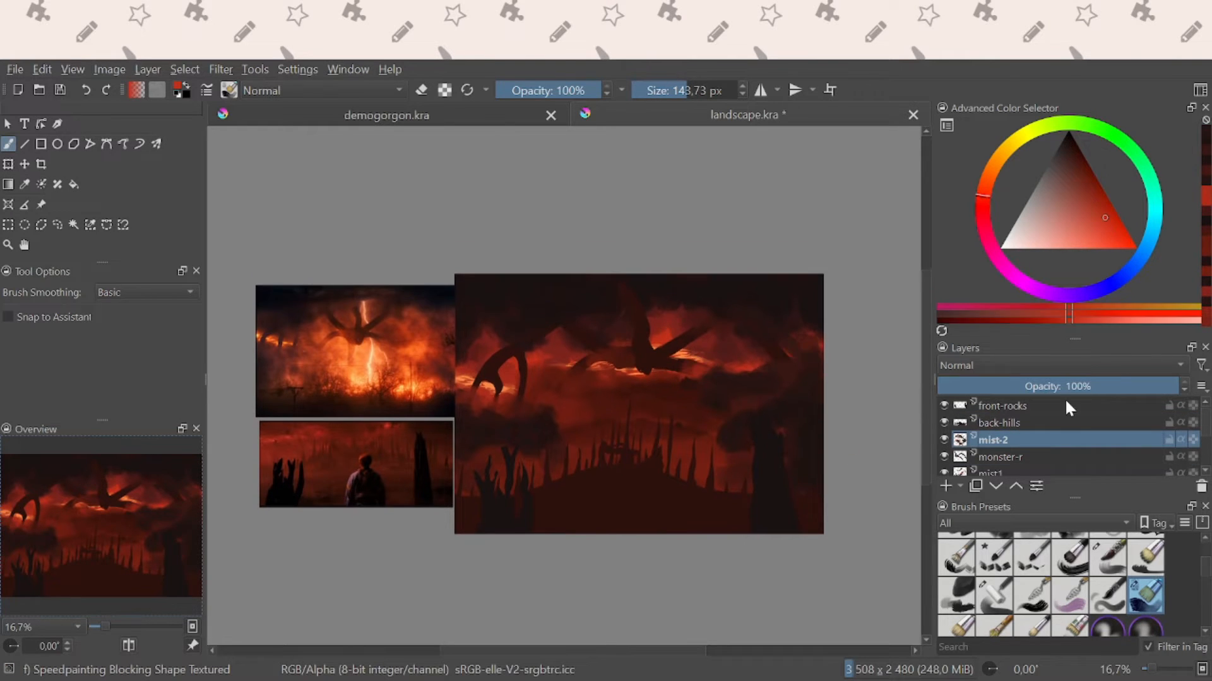
left_click(1000, 457)
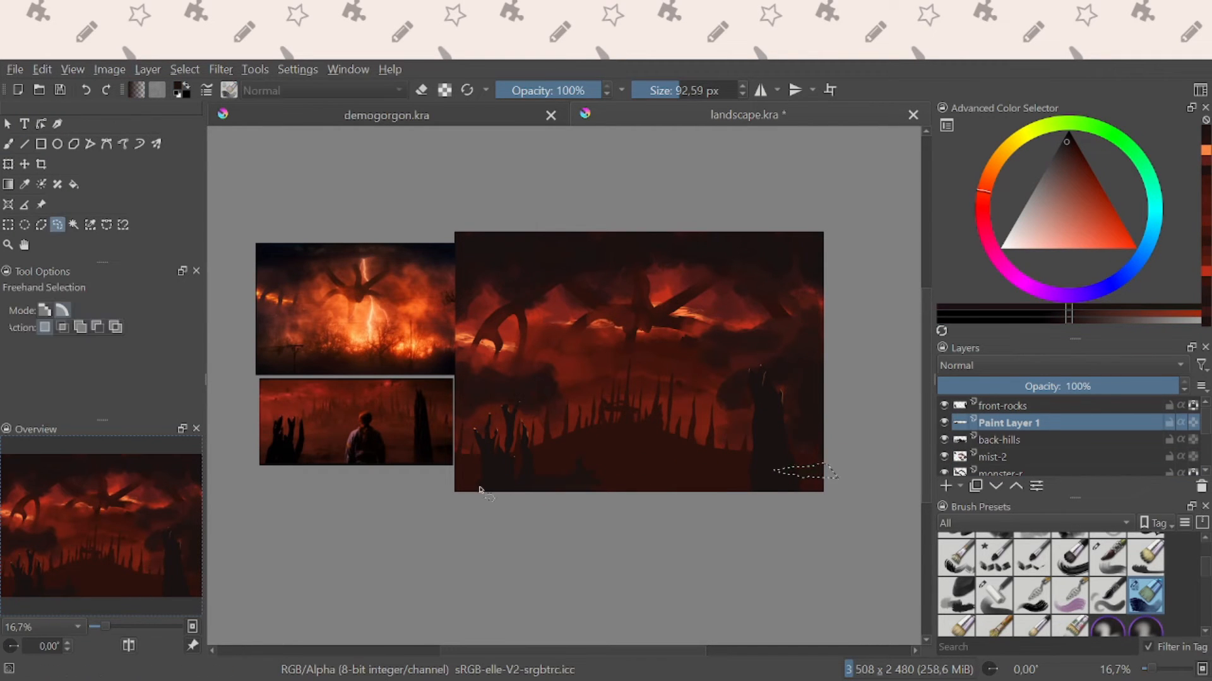
left_click(9, 143)
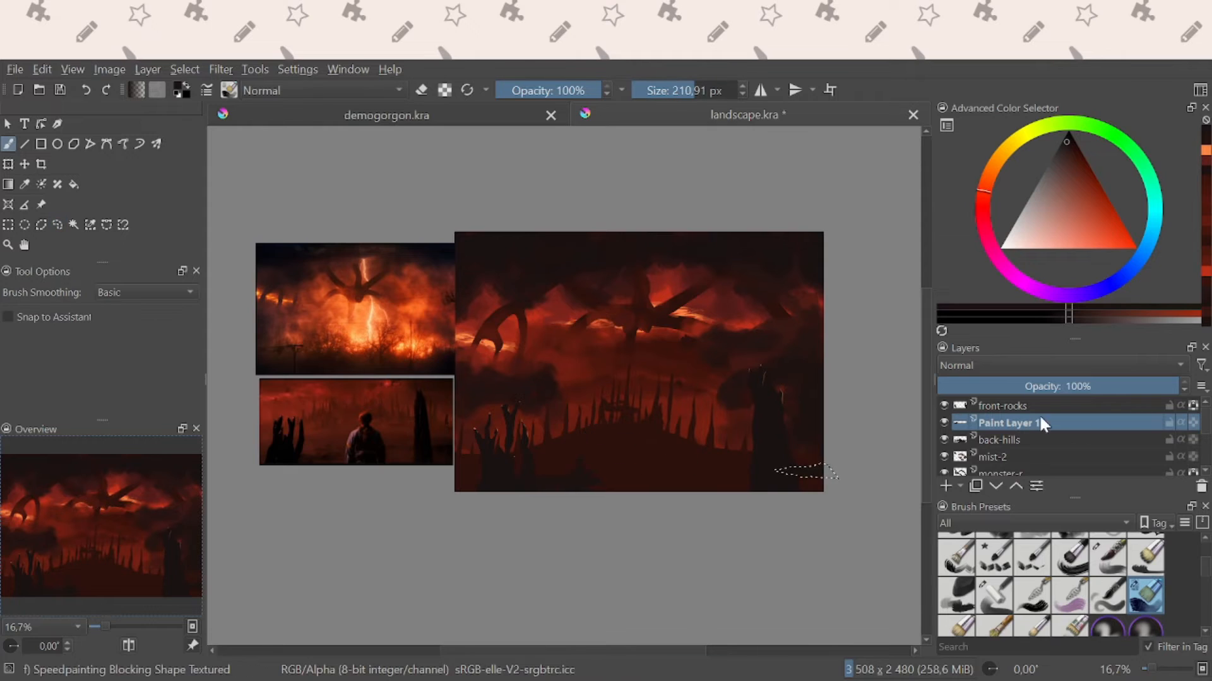